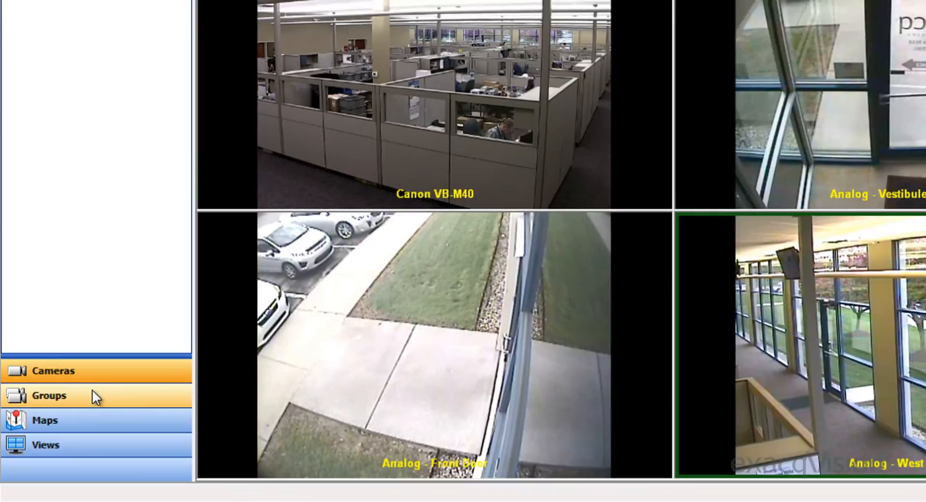
Step: Go to Configuration > Groups, where the existing Entry Doors group is listed
click(47, 396)
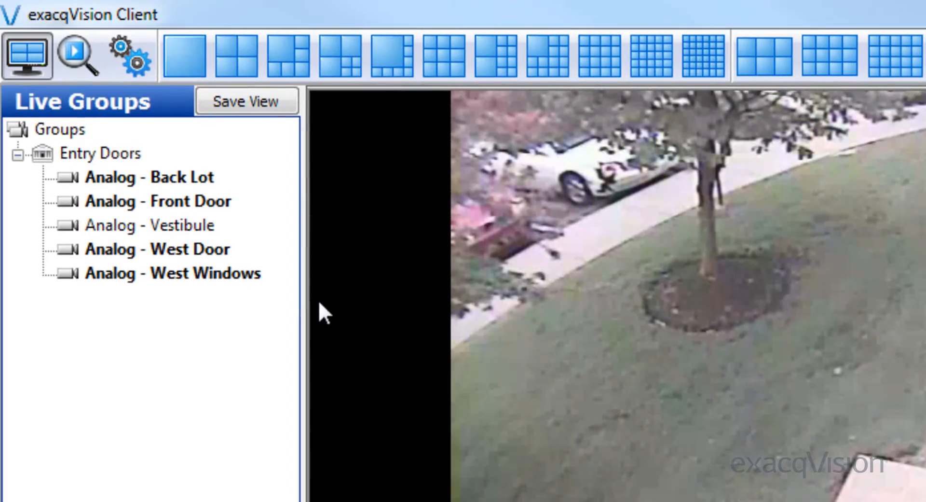
click(129, 56)
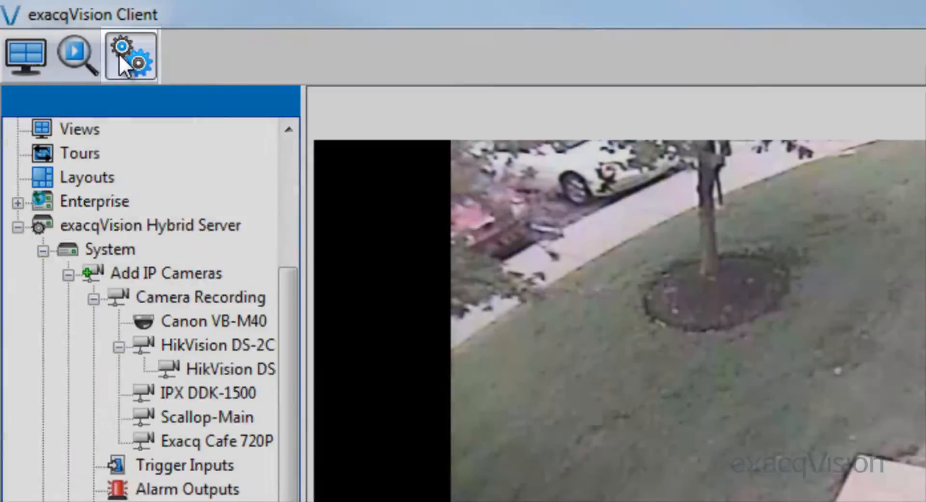
click(131, 55)
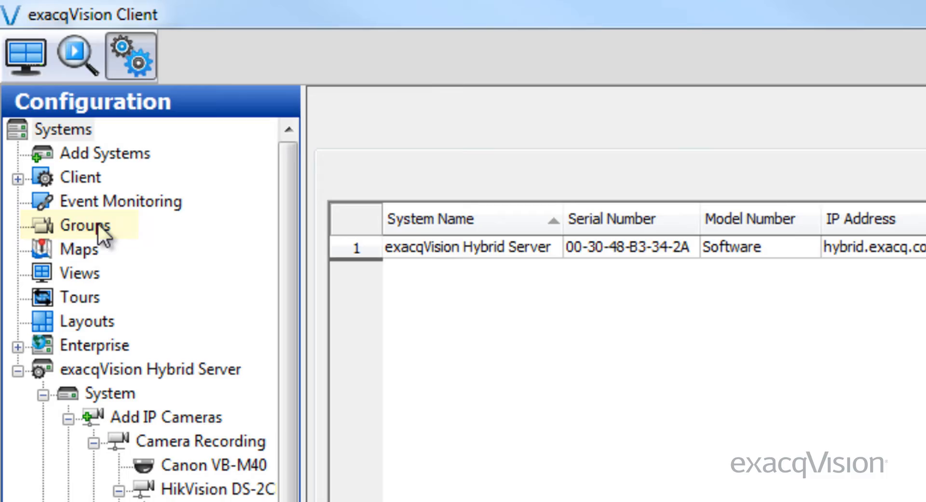
click(84, 225)
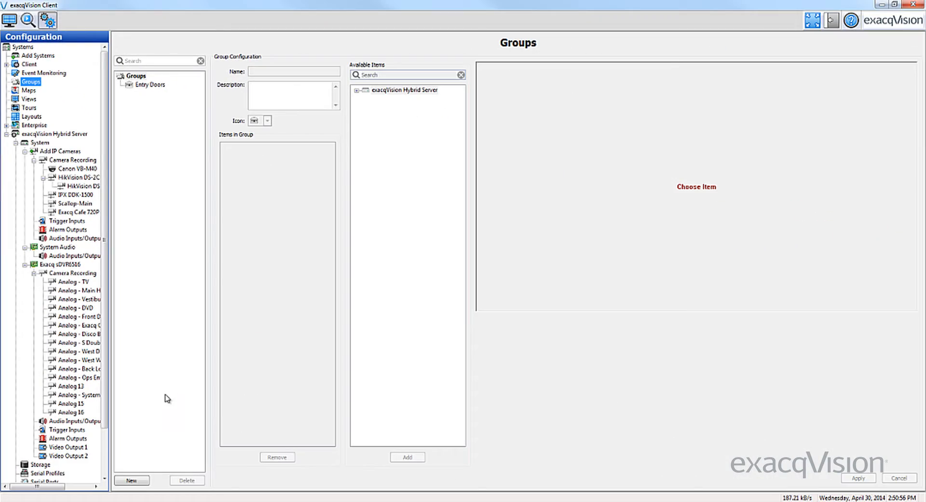
Step: Create a new camera group named '1st Floor' with the house icon
click(131, 480)
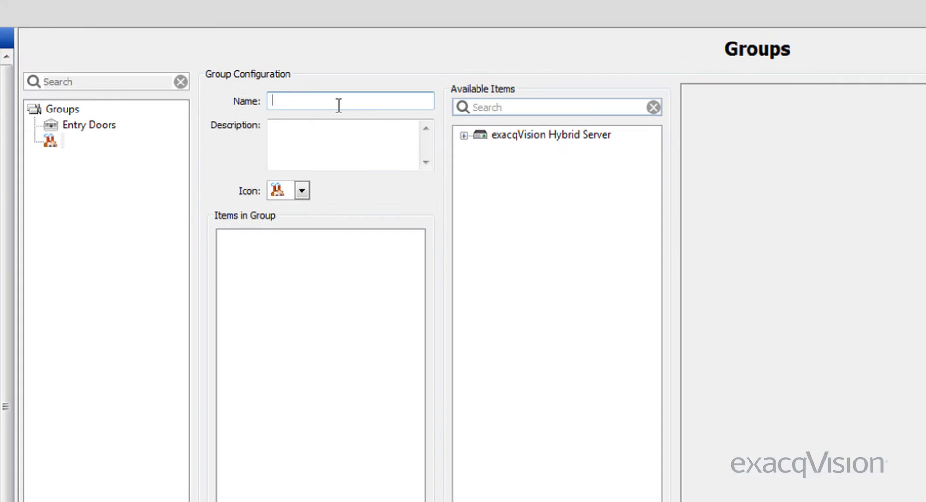
text(1st)
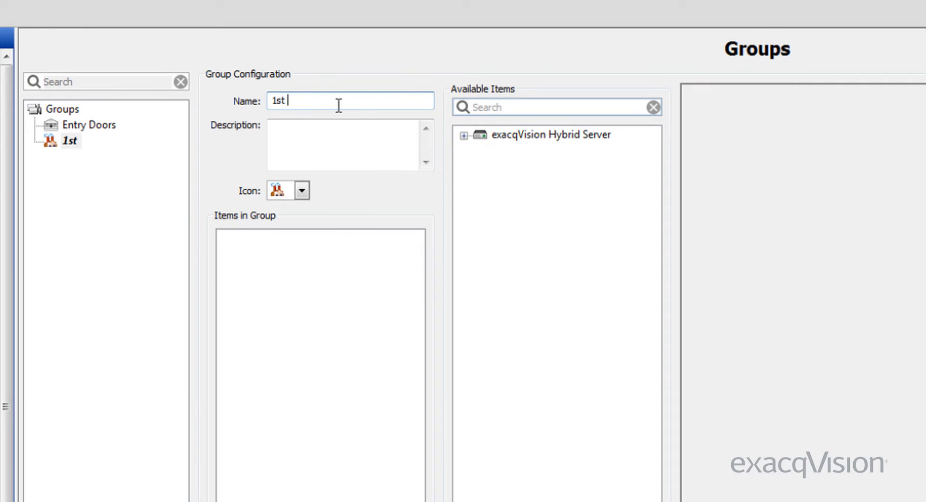
text(Floor)
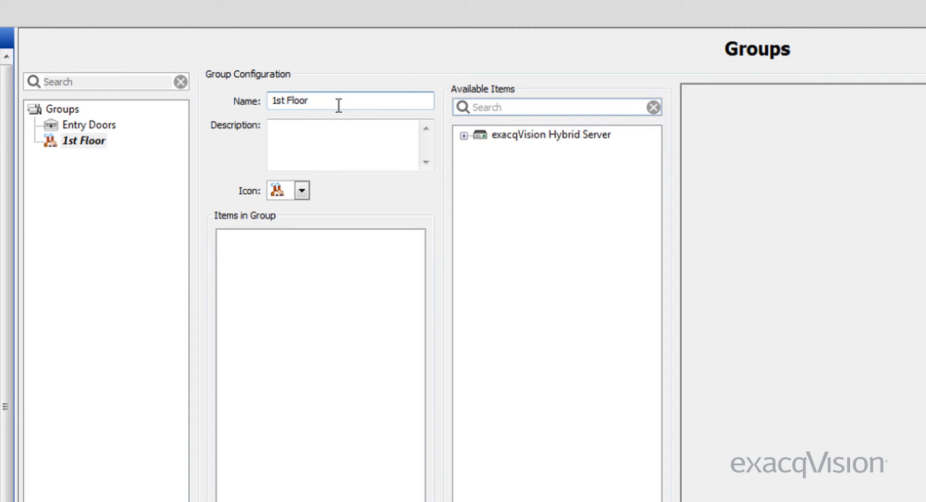
click(302, 189)
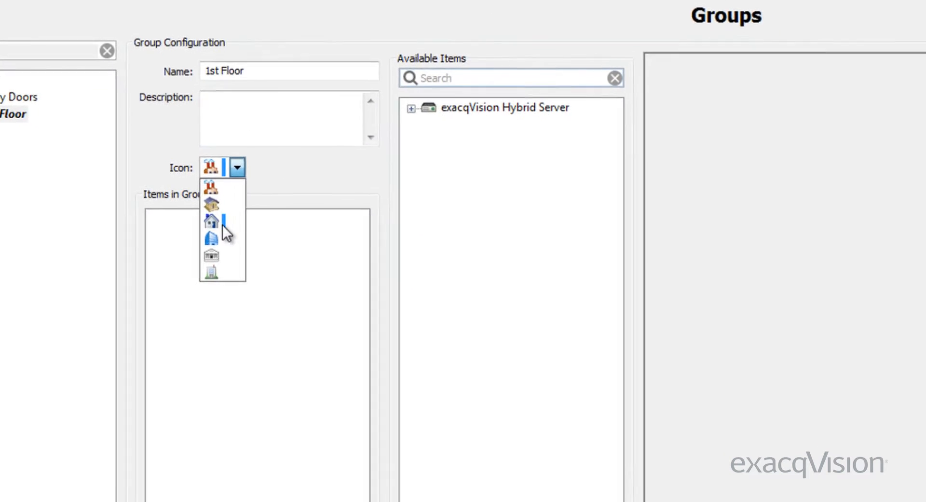
click(210, 221)
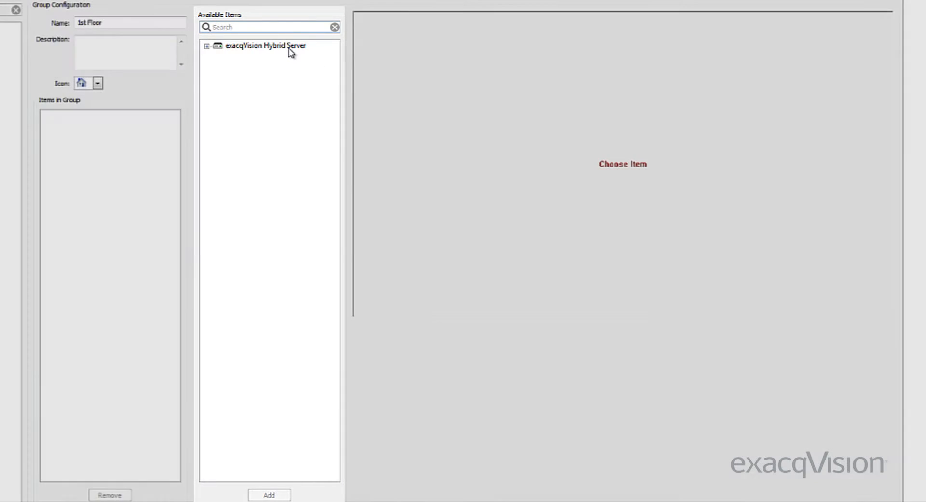
Step: Add Back Lot, Vestibule, West Door and Exacq Cafe 720P from the Hybrid Server to 1st Floor
click(263, 46)
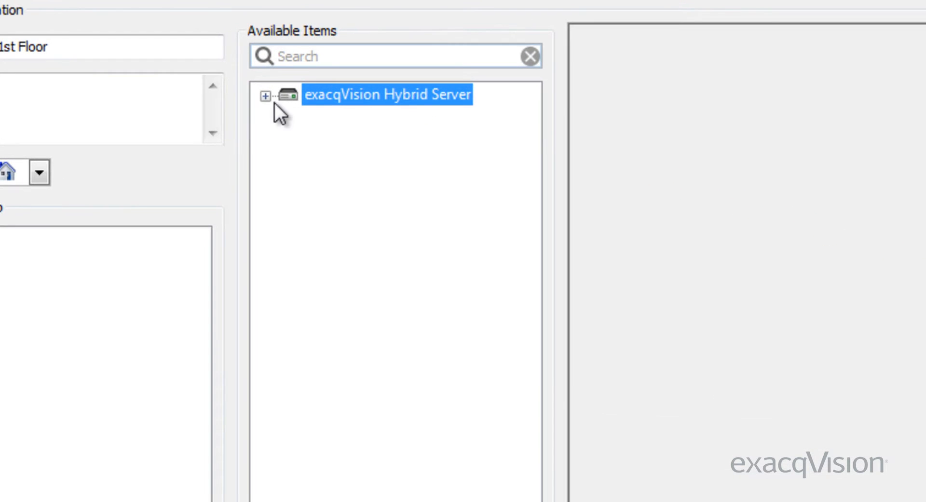
click(264, 95)
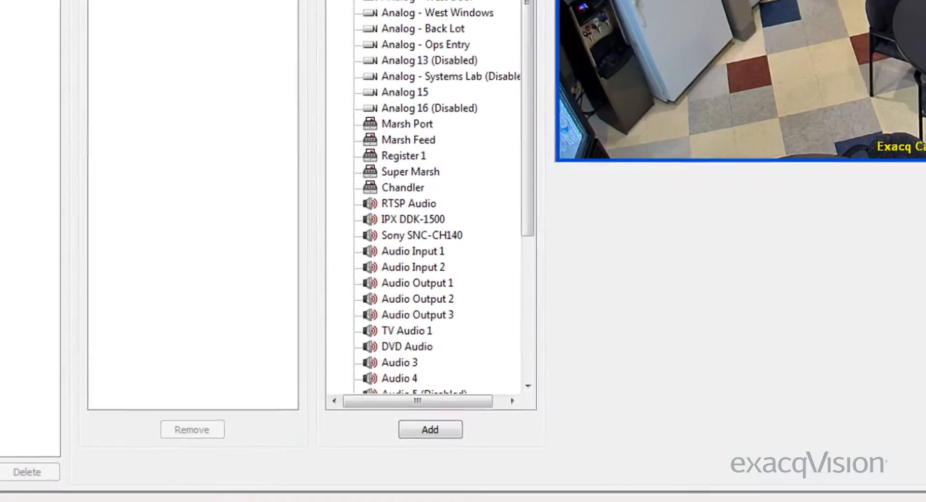
click(430, 429)
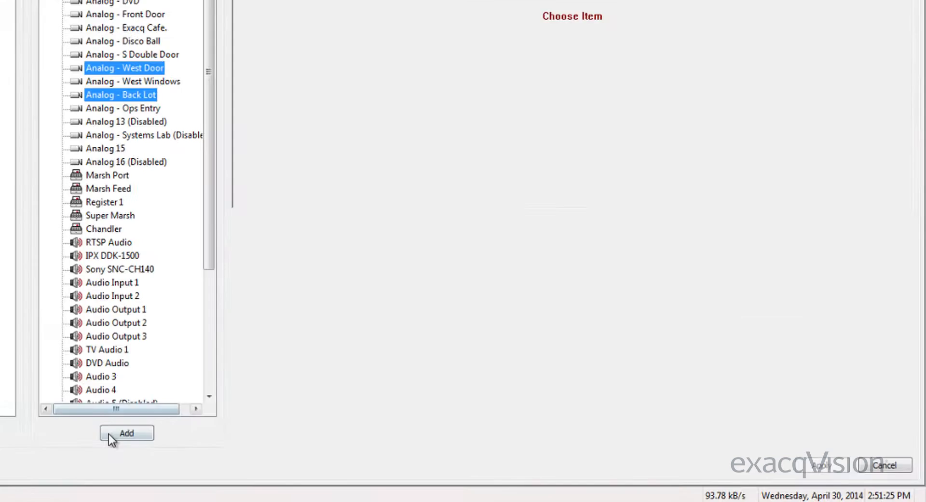
click(126, 434)
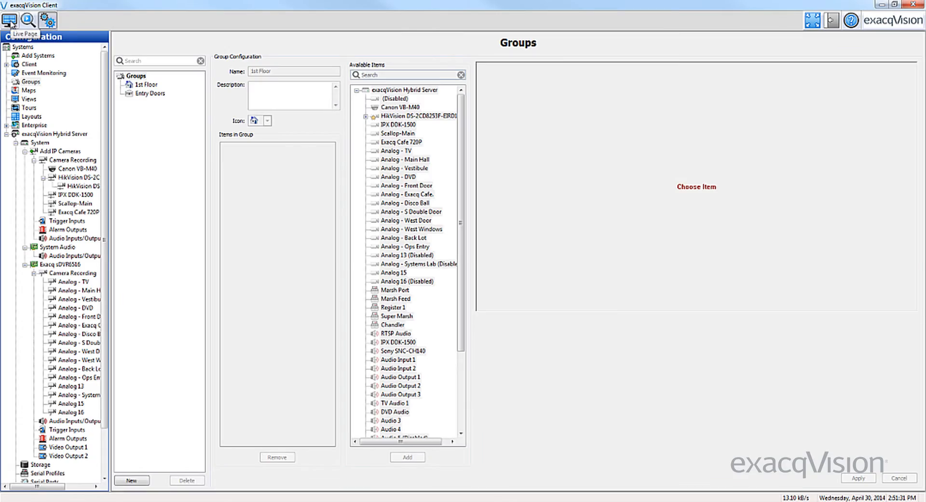
click(9, 20)
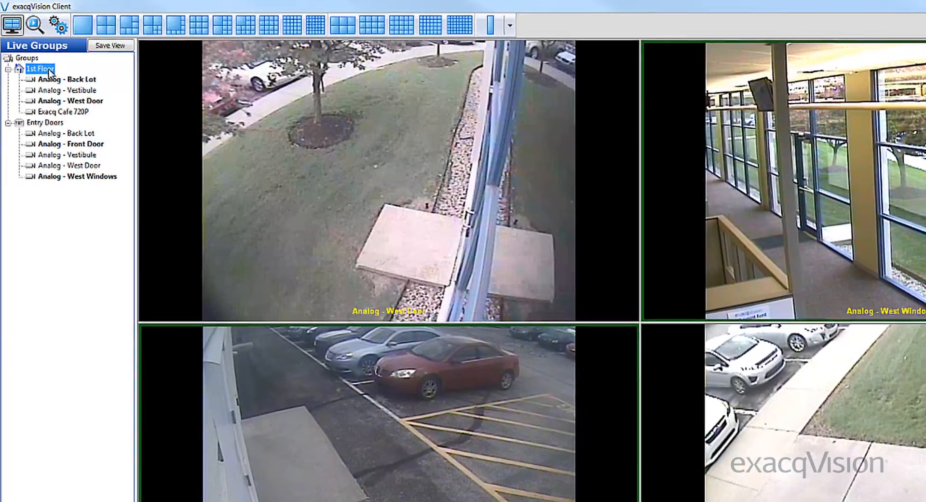
Step: Show 1st Floor's cameras live, then check the 1st Floor group on the Search page
click(73, 88)
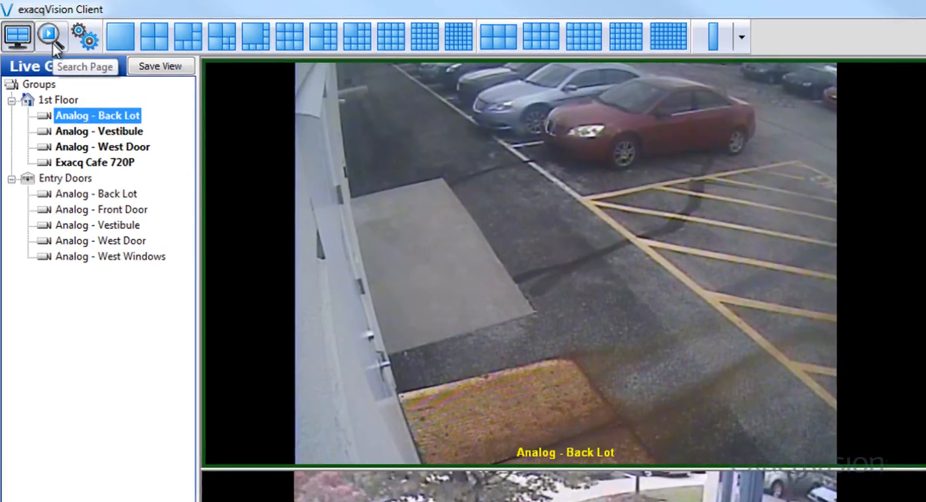
click(53, 37)
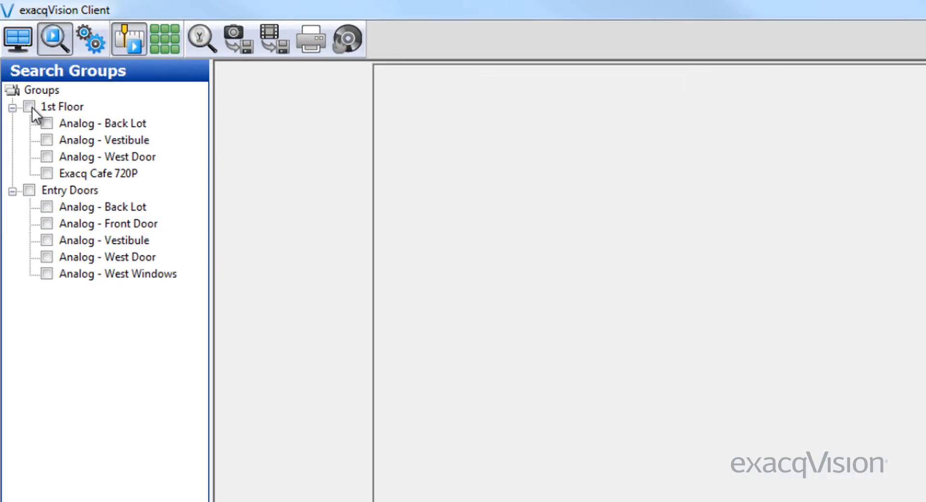
click(30, 106)
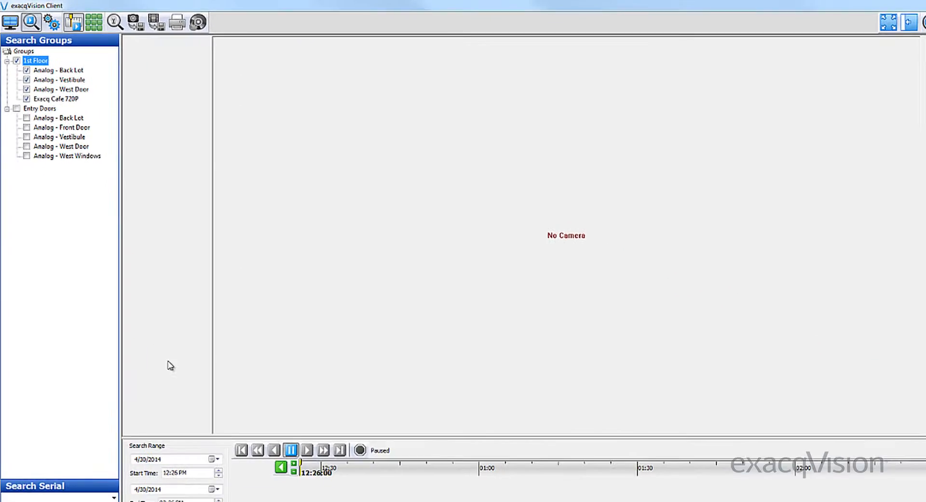